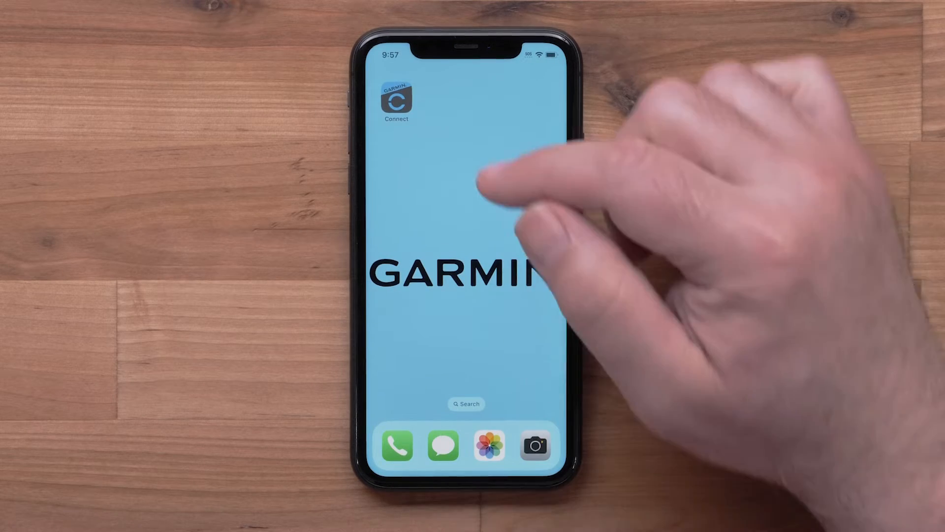
Launch Garmin Connect and show the More menu of app sections.
click(396, 98)
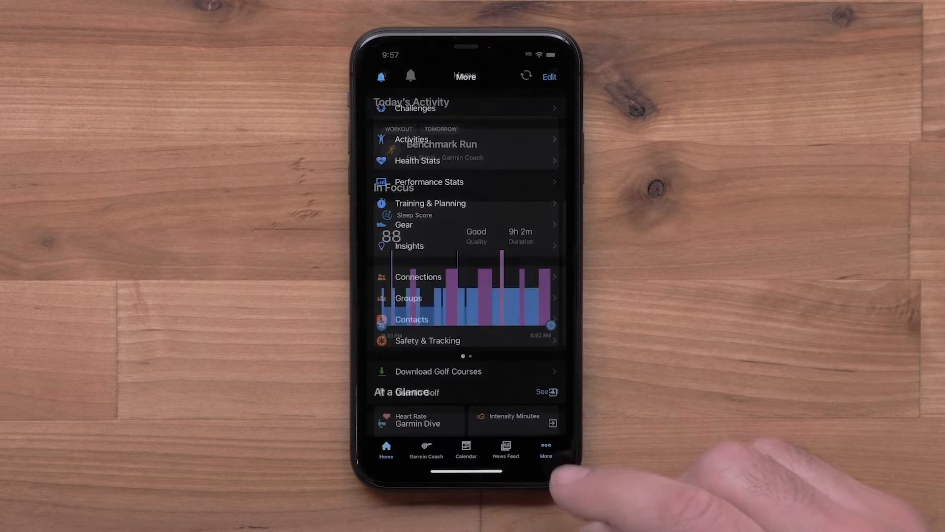
click(545, 448)
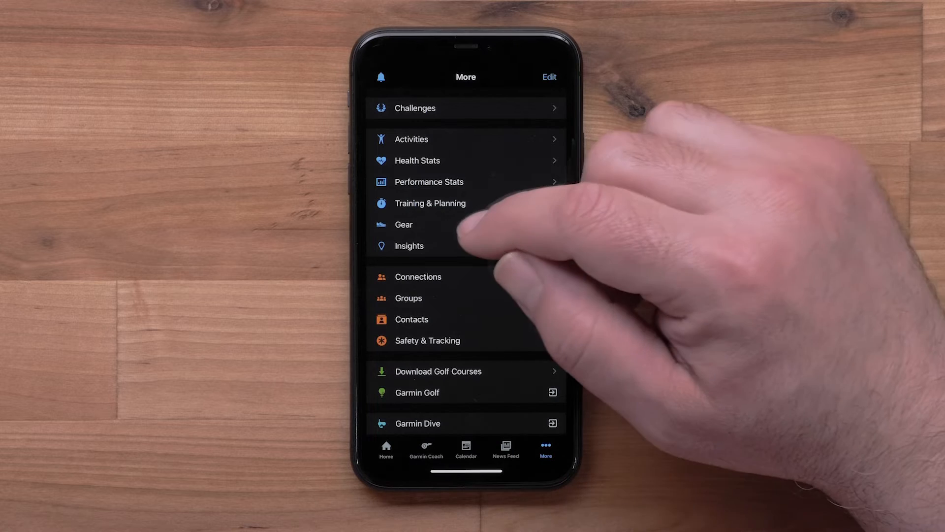
Go to Gear and begin adding a new pair of shoes.
click(403, 224)
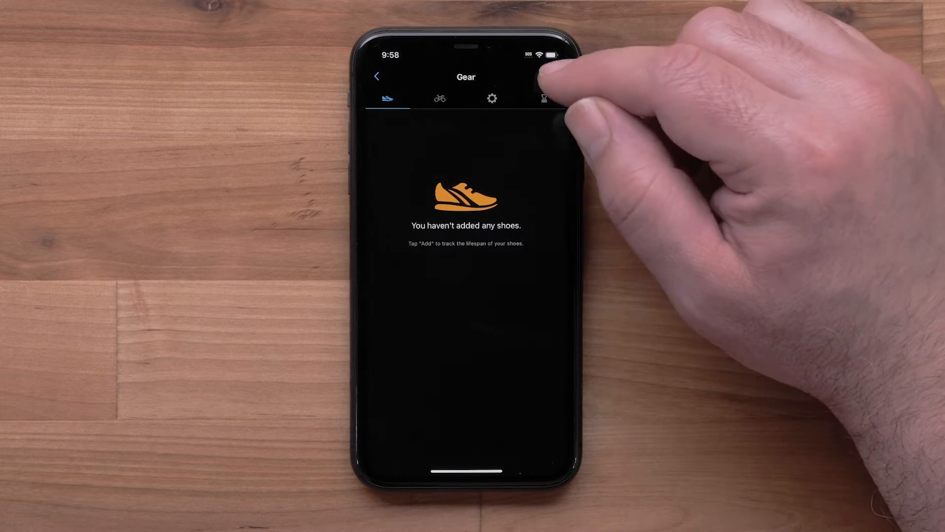
click(546, 98)
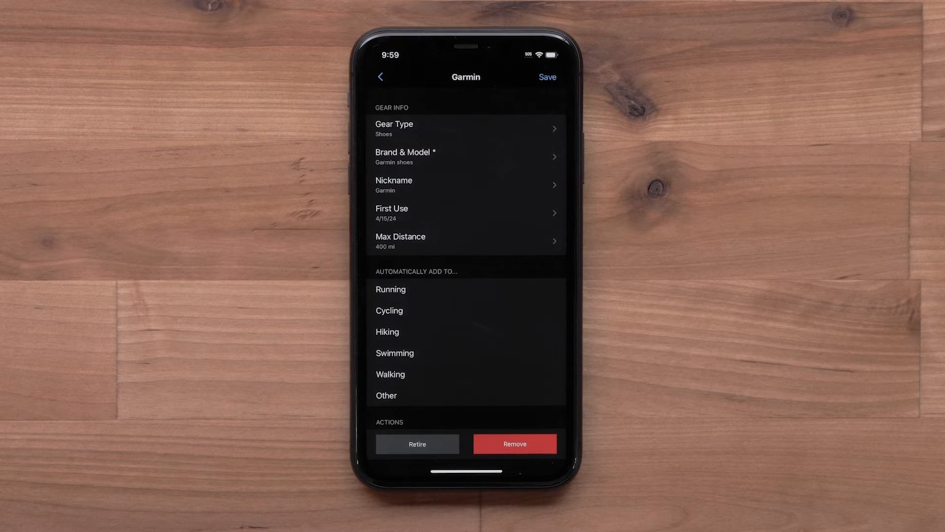
Save Garmin shoes nicknamed Garmin, first used 4/15/24, 400 mi limit, default for Running.
click(464, 289)
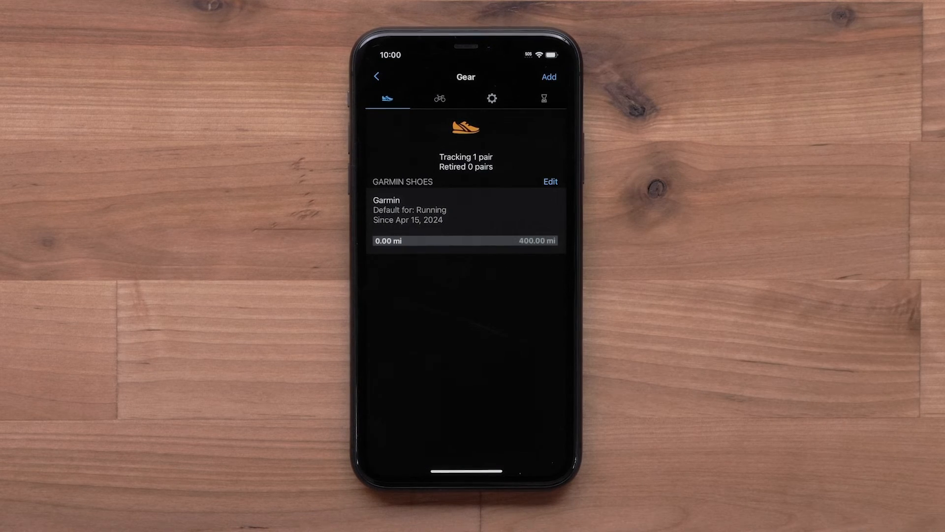
Edit the Garmin shoes to a 420 mi maximum distance and save.
click(550, 182)
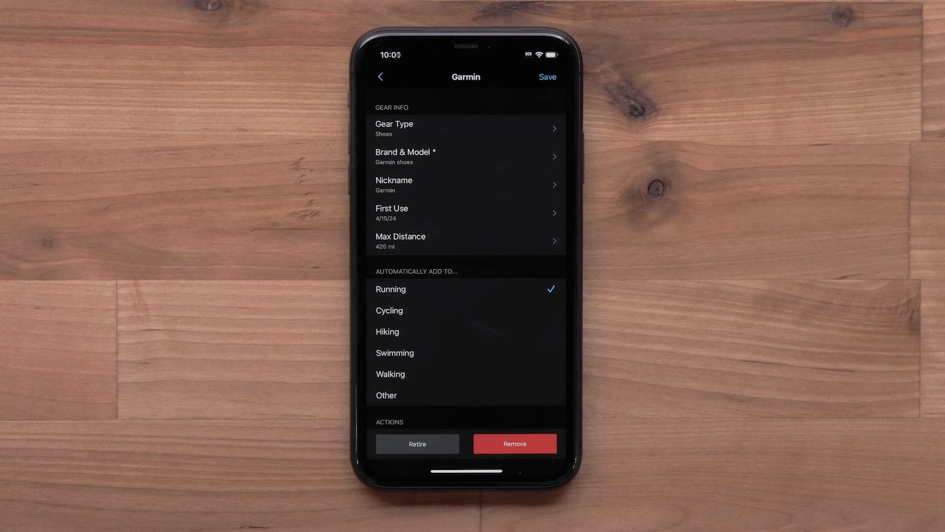
click(546, 77)
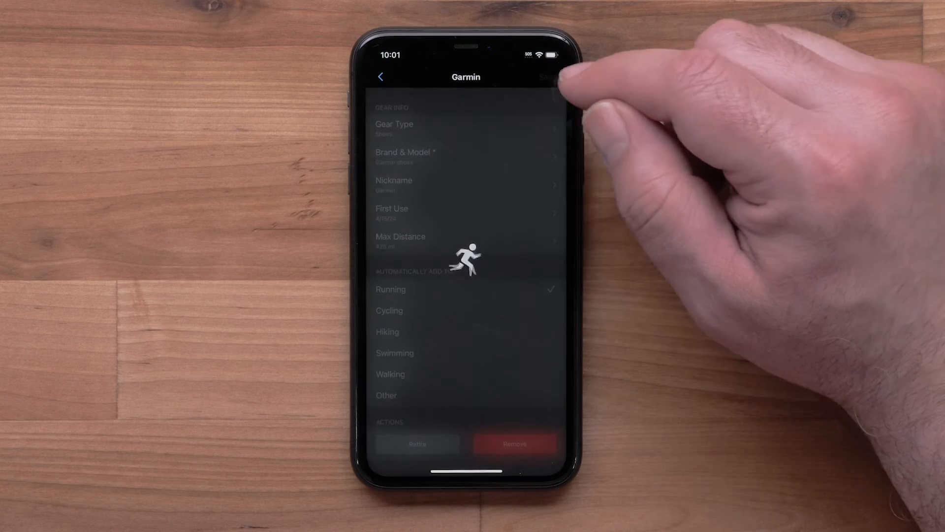